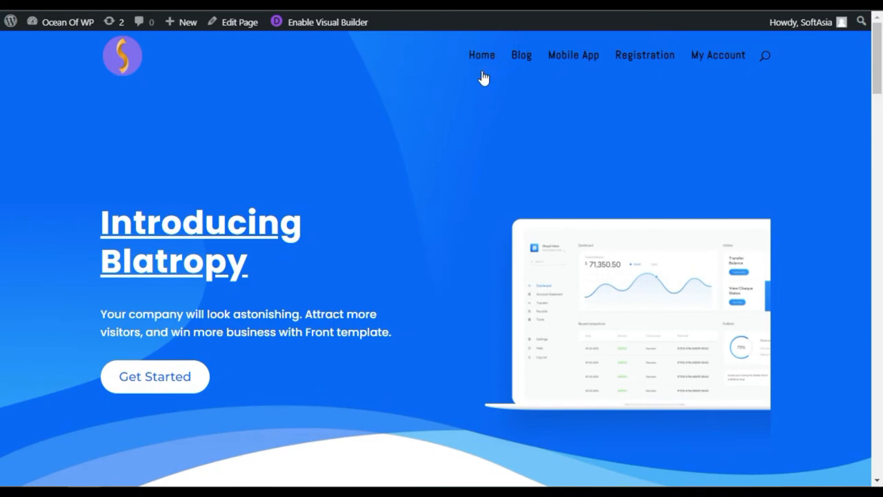
Go to the Add New plugins page from the admin sidebar
{"action": "scroll", "scroll_direction": "down", "scroll_amount": 3}
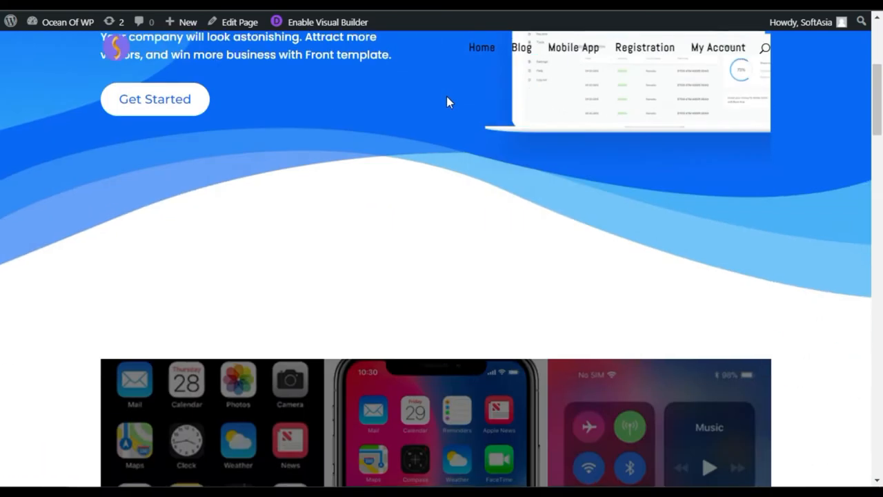
{"action": "scroll", "scroll_direction": "down", "scroll_amount": 3}
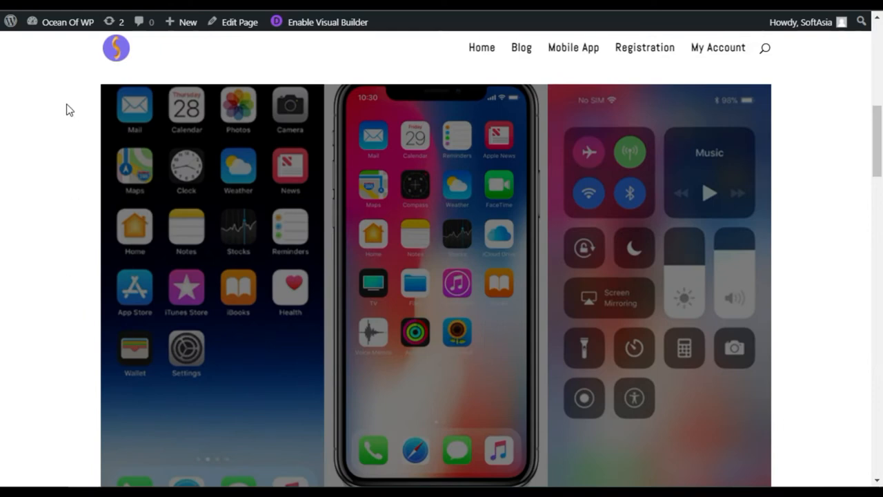
{"action": "mouse_move", "coordinate": [84, 164]}
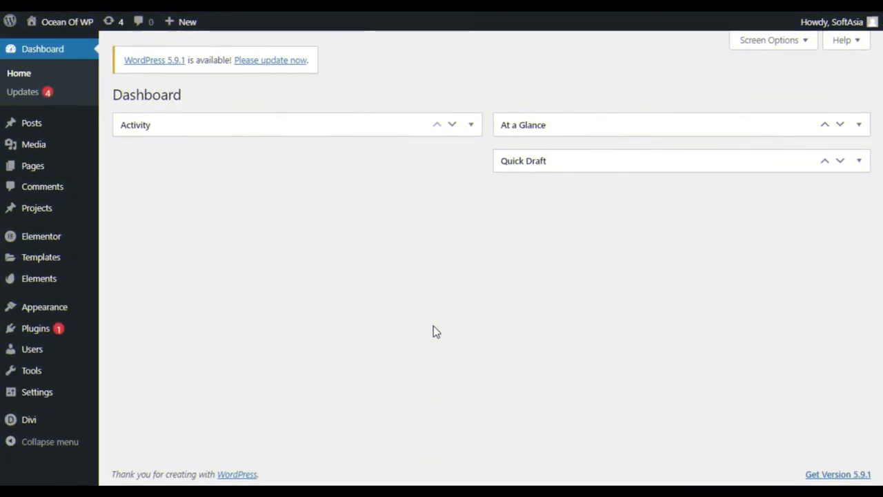
{"action": "mouse_move", "coordinate": [370, 262]}
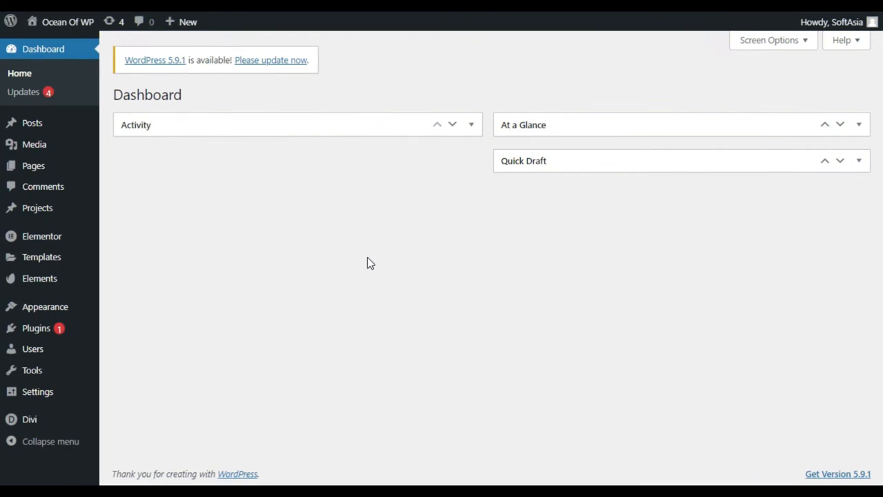
{"action": "mouse_move", "coordinate": [36, 328]}
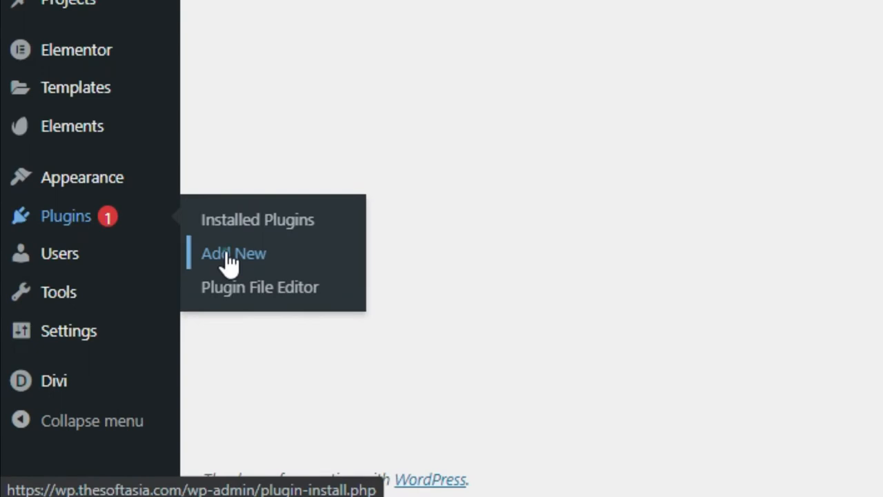
{"action": "left_click", "coordinate": [233, 254]}
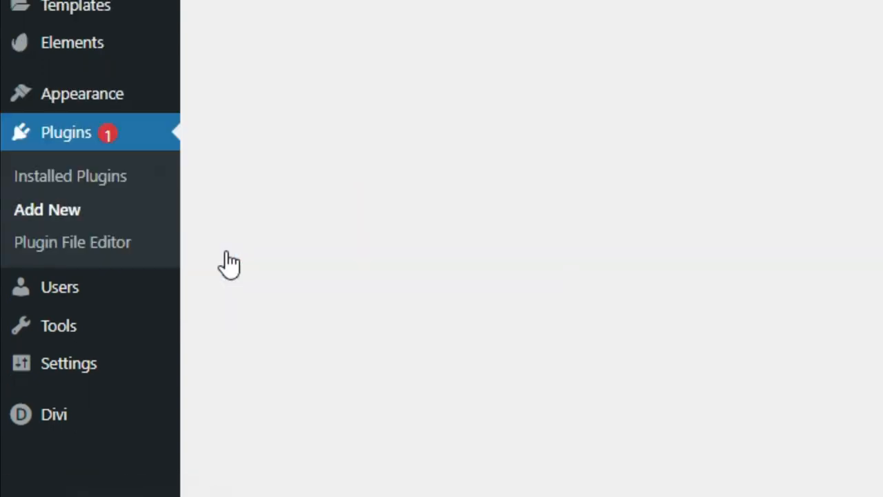
Search the plugin directory for 'Supreme Modules Lite' and review its listing
{"action": "left_click", "coordinate": [47, 210]}
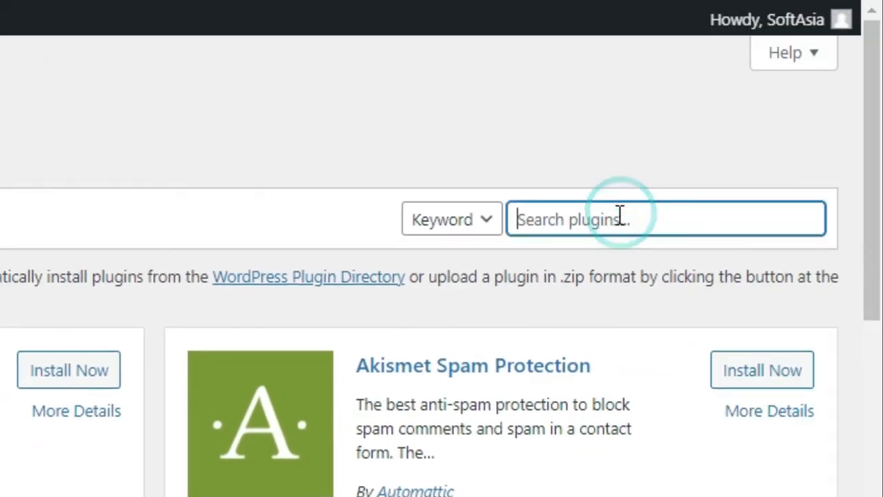
{"action": "type", "text": "Supreme Modules Lite"}
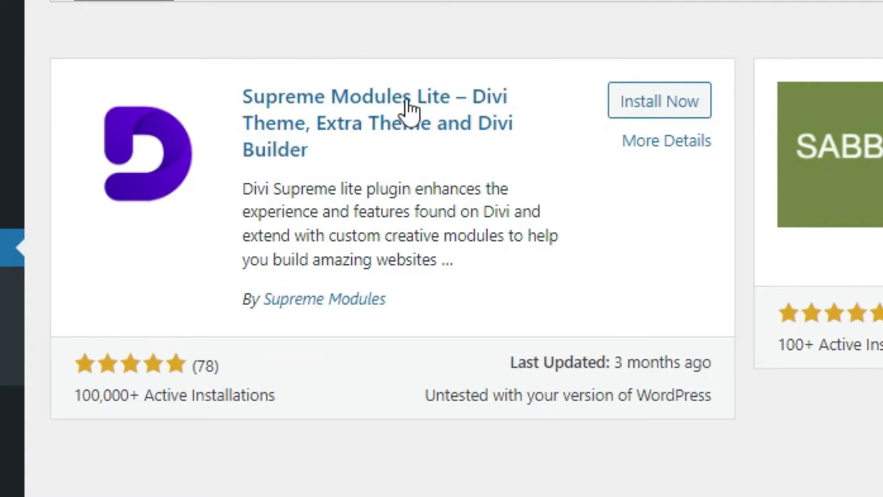
{"action": "mouse_move", "coordinate": [359, 142]}
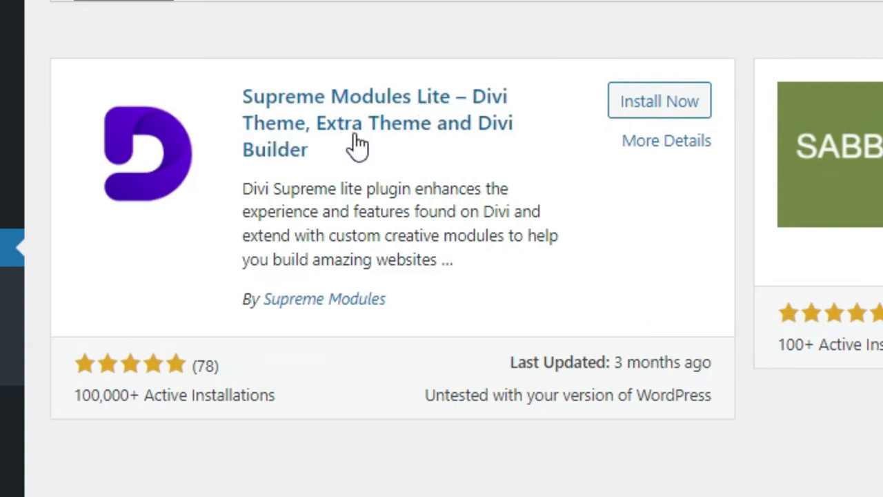
{"action": "double_click", "coordinate": [323, 298]}
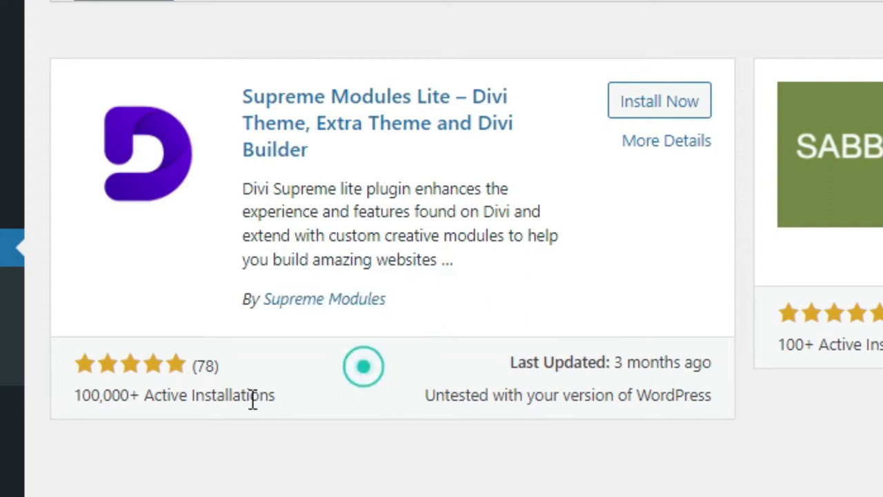
{"action": "double_click", "coordinate": [102, 394]}
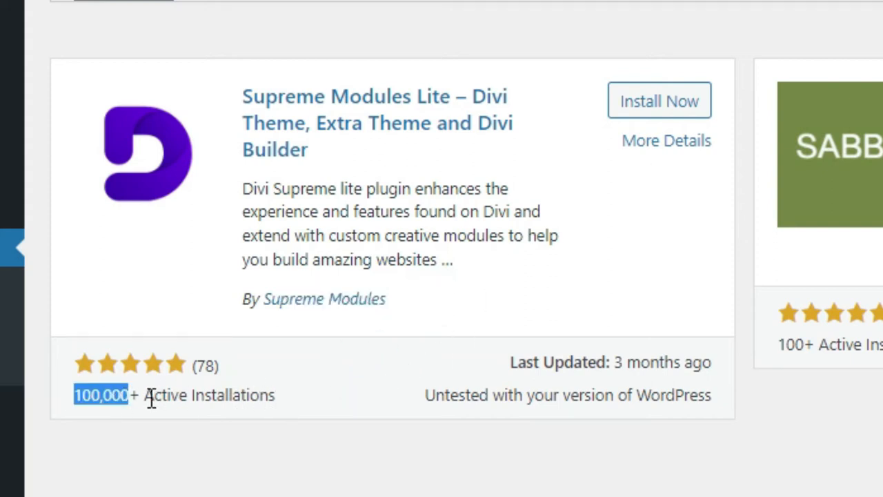
Install and activate the Supreme Modules Lite plugin
{"action": "left_click", "coordinate": [660, 101]}
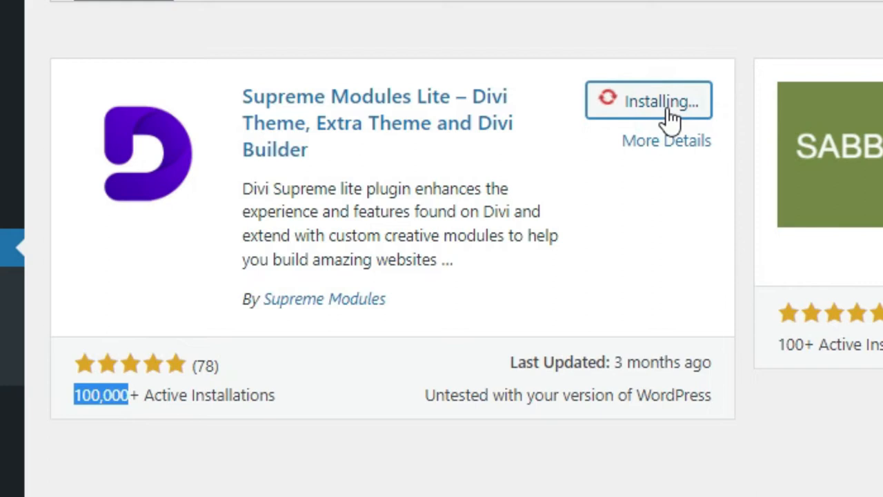
{"action": "mouse_move", "coordinate": [668, 181]}
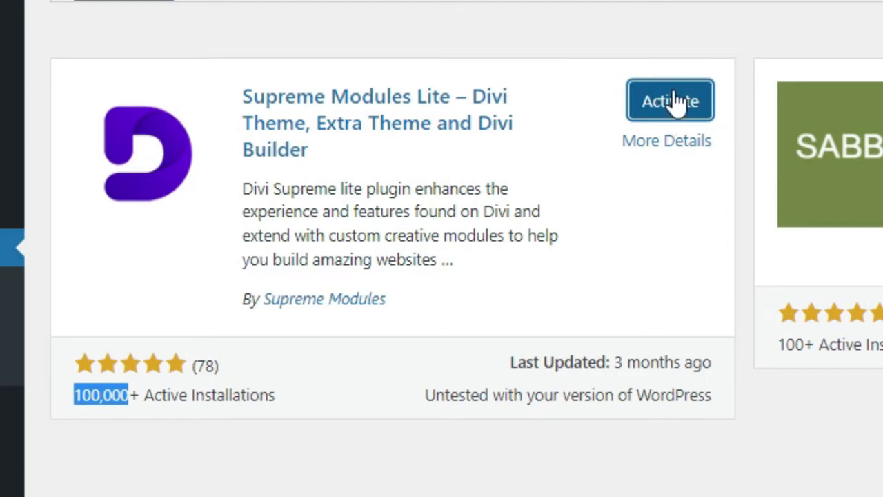
{"action": "mouse_move", "coordinate": [659, 235]}
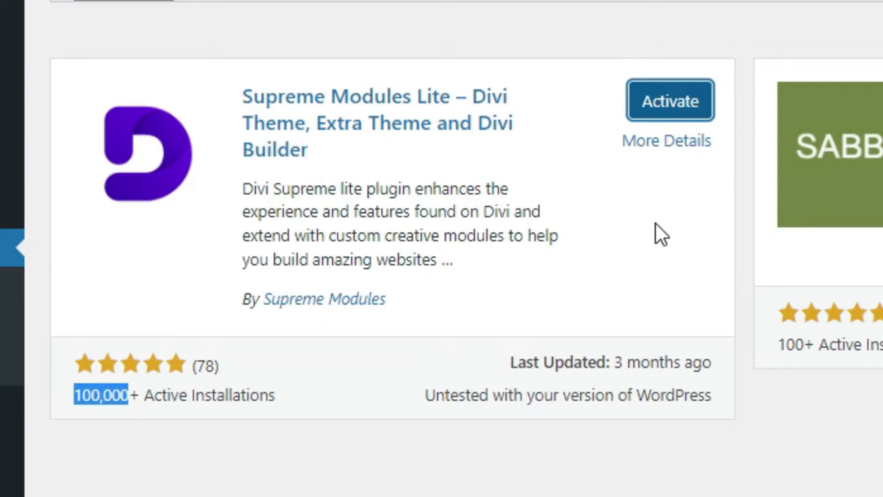
{"action": "left_click", "coordinate": [668, 99]}
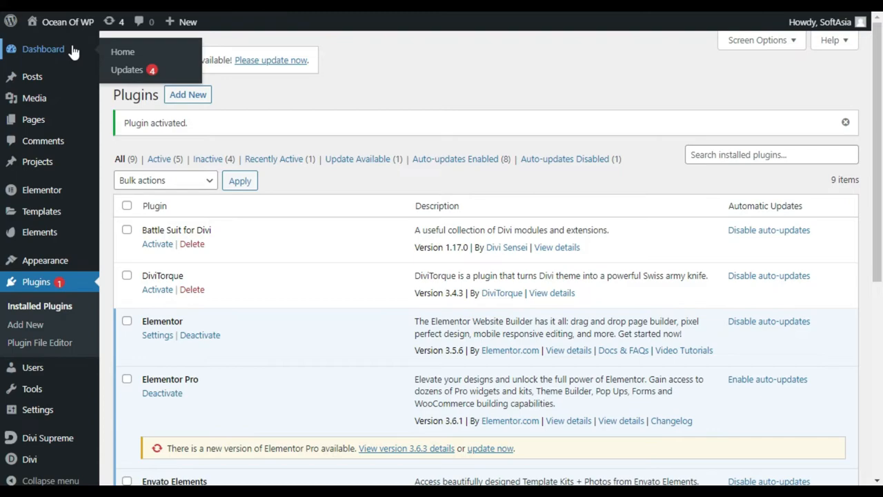
Return to the dashboard and go to the All Pages list
{"action": "left_click", "coordinate": [122, 52]}
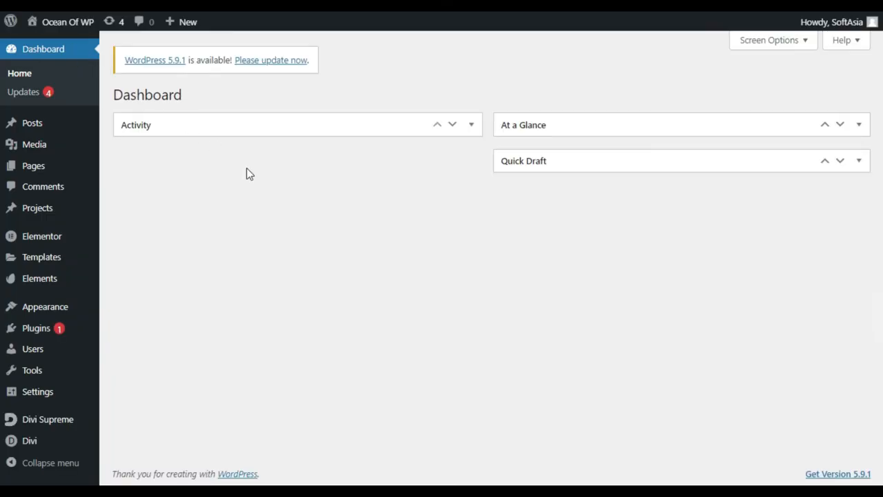
{"action": "mouse_move", "coordinate": [250, 171]}
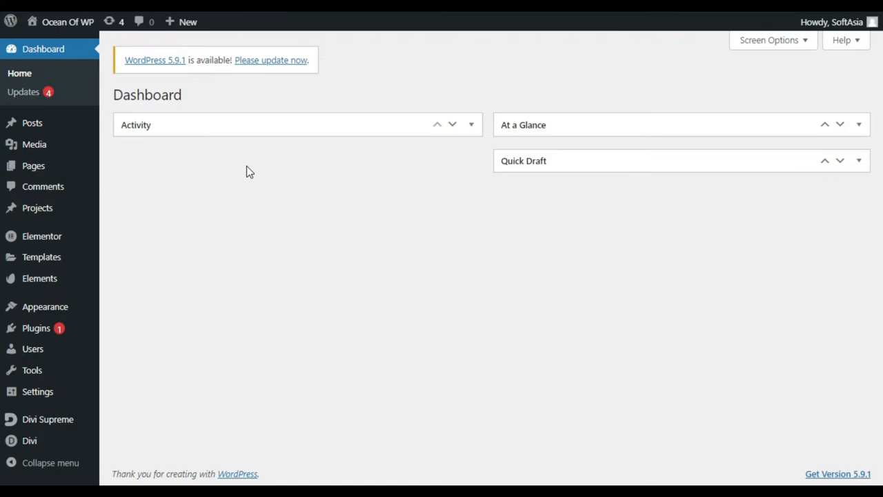
{"action": "mouse_move", "coordinate": [249, 170]}
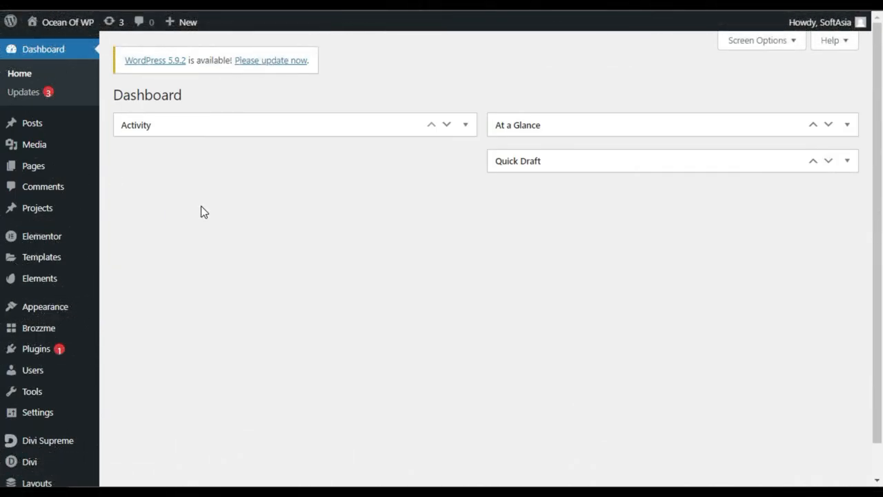
{"action": "mouse_move", "coordinate": [33, 165]}
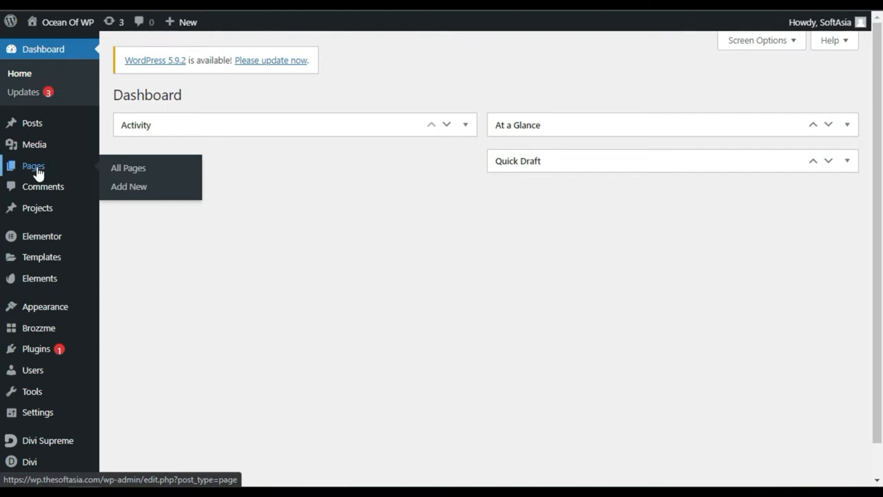
{"action": "left_click", "coordinate": [128, 169]}
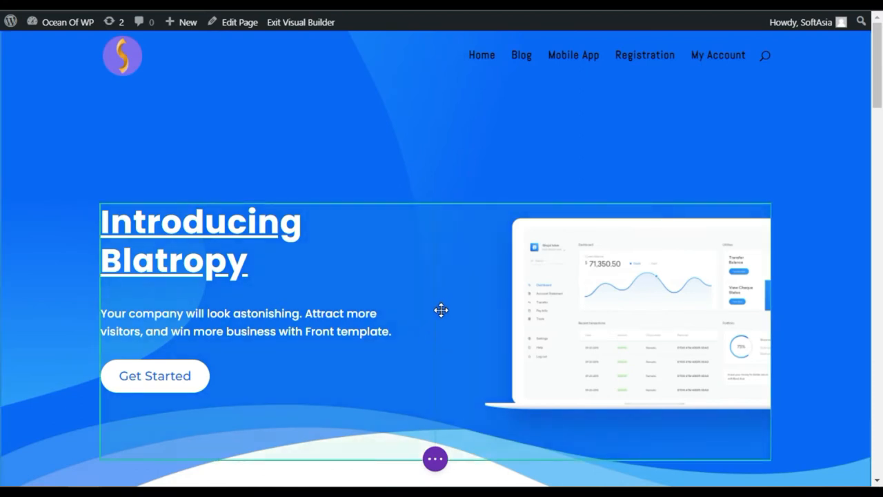
Add a regular section with a one-column row below the homepage hero
{"action": "scroll", "scroll_direction": "down", "scroll_amount": 3}
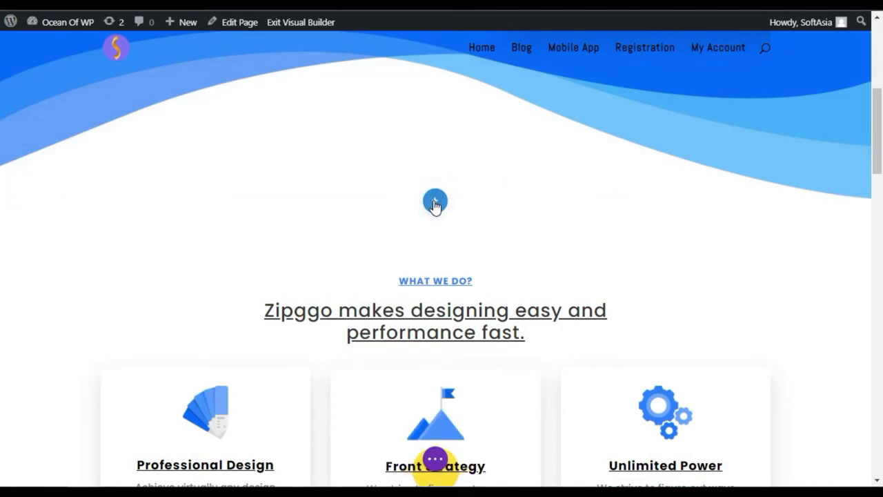
{"action": "left_click", "coordinate": [434, 202]}
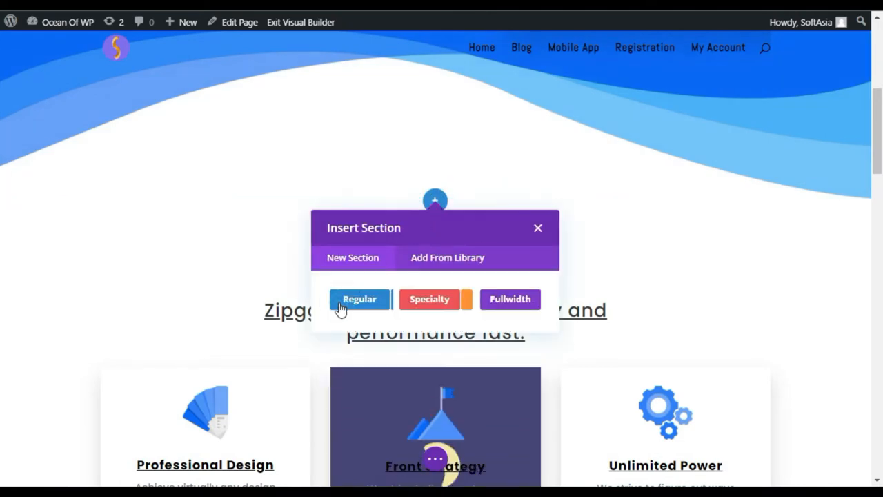
{"action": "left_click", "coordinate": [359, 298]}
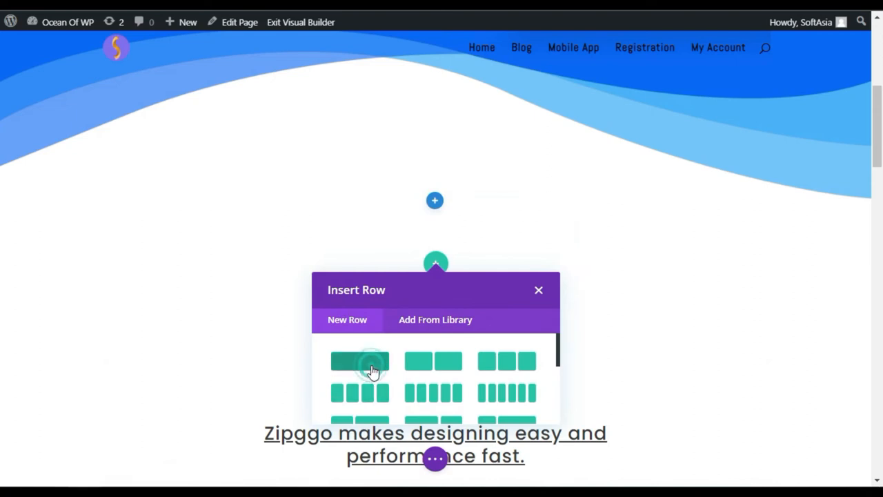
{"action": "left_click", "coordinate": [358, 361]}
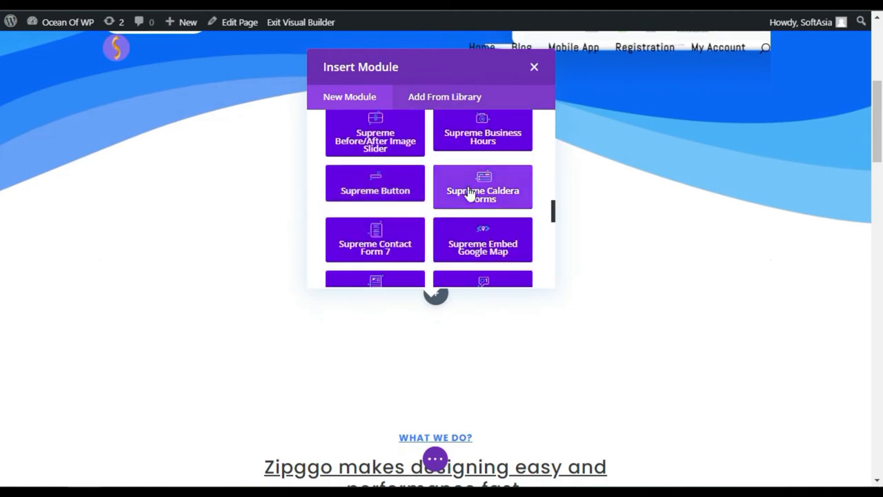
Insert a Supreme Image Accordion module into the new row
{"action": "scroll", "scroll_direction": "down", "scroll_amount": 3}
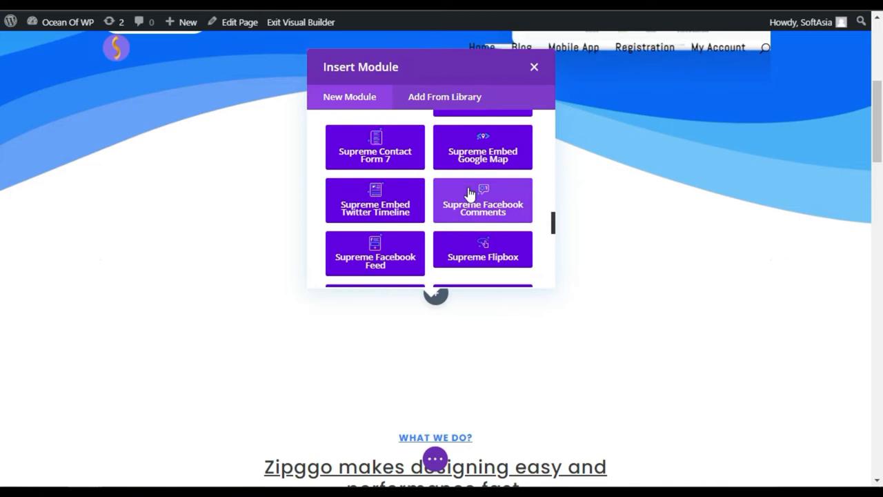
{"action": "scroll", "scroll_direction": "down", "scroll_amount": 3}
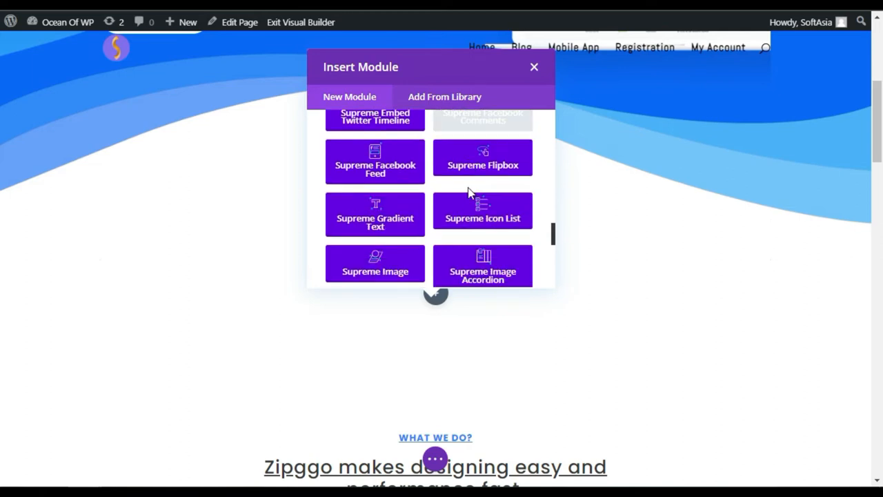
{"action": "scroll", "scroll_direction": "down", "scroll_amount": 3}
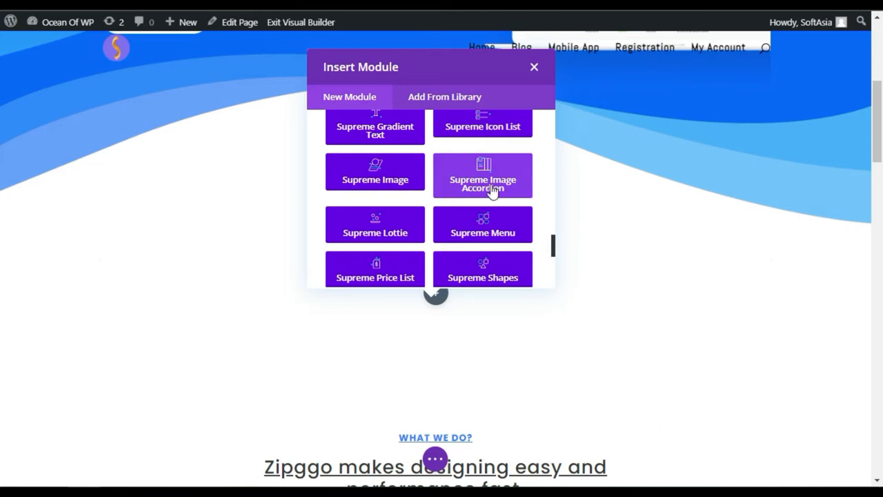
{"action": "left_click", "coordinate": [483, 175]}
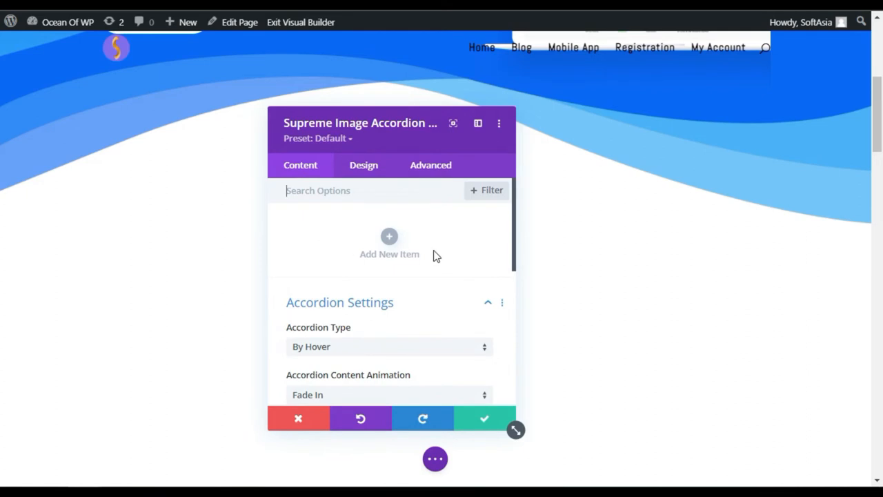
Add an accordion item using the slide-3 phone screenshot from the Media Library
{"action": "left_click", "coordinate": [389, 245]}
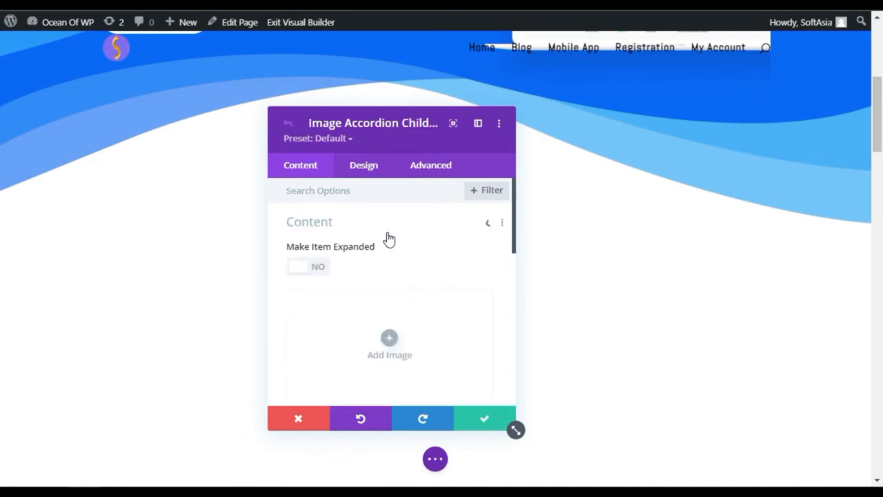
{"action": "left_click", "coordinate": [389, 338]}
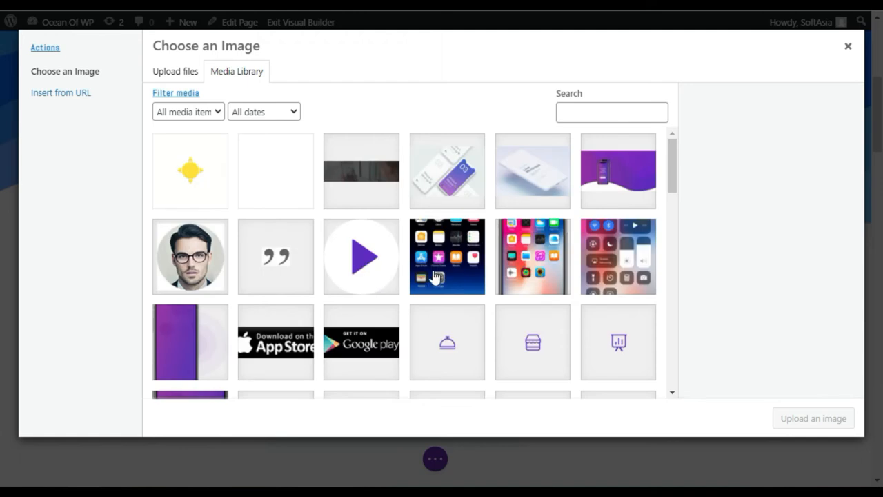
{"action": "left_click", "coordinate": [447, 255]}
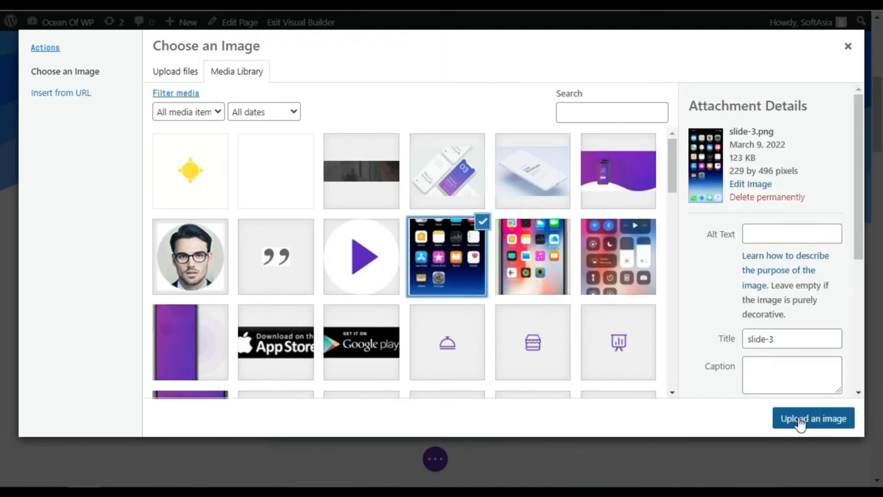
{"action": "left_click", "coordinate": [813, 418]}
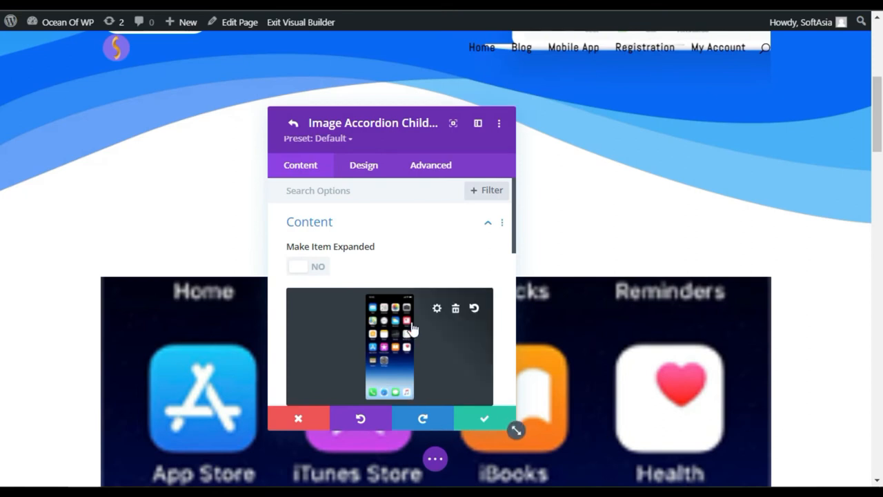
Give the second item the slide-img screenshot and the third item slide-2
{"action": "left_click", "coordinate": [292, 122]}
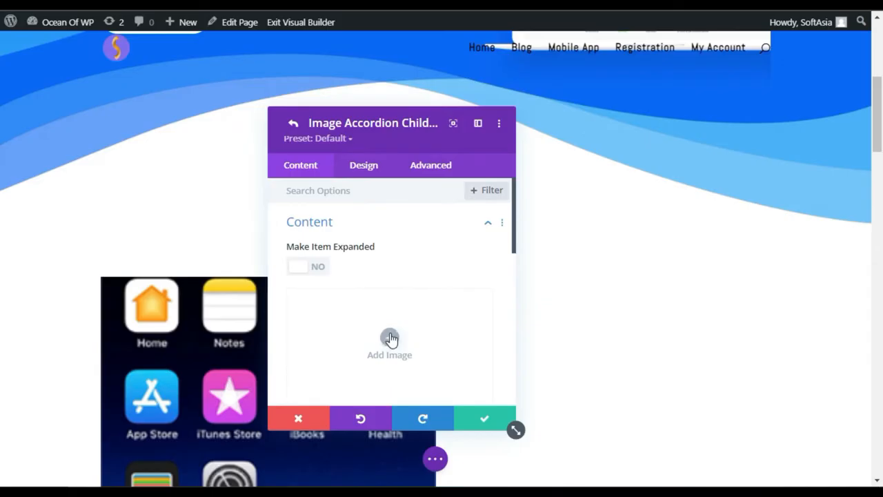
{"action": "left_click", "coordinate": [389, 338]}
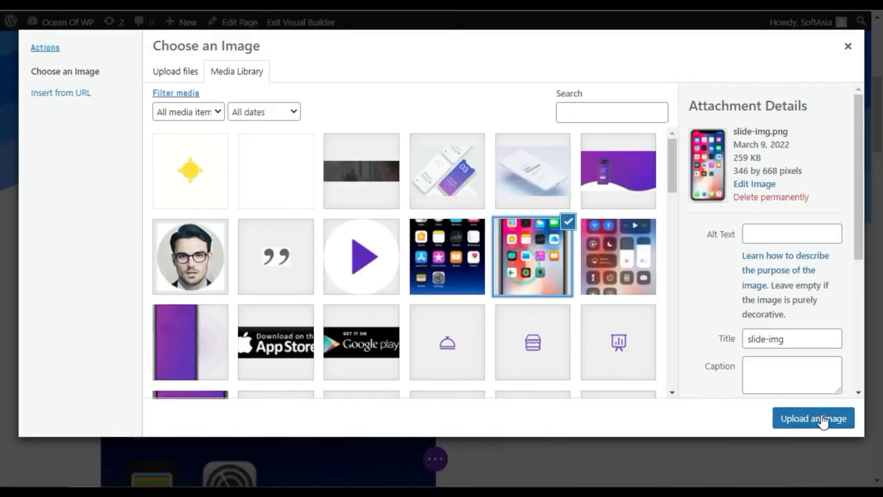
{"action": "left_click", "coordinate": [812, 418]}
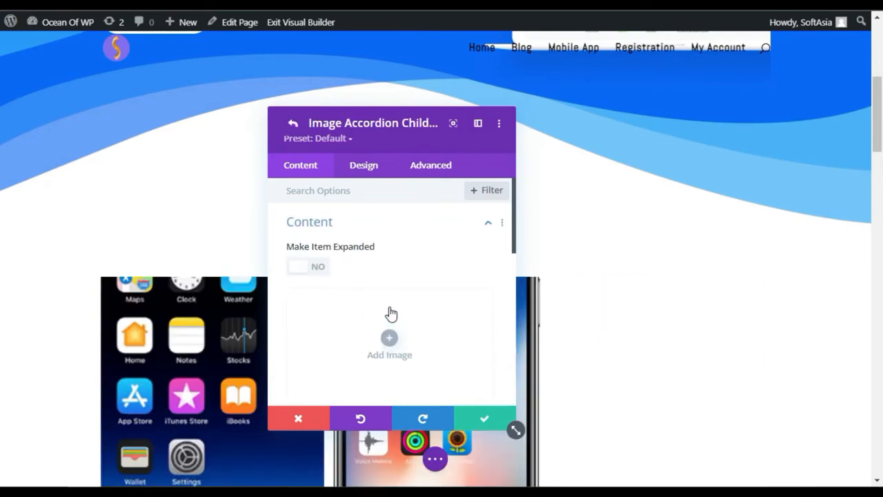
{"action": "left_click", "coordinate": [389, 338]}
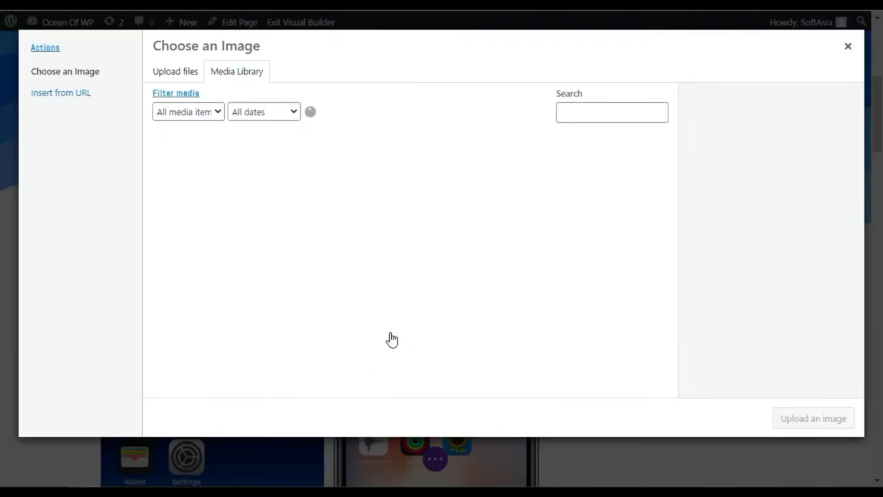
{"action": "left_click", "coordinate": [618, 255]}
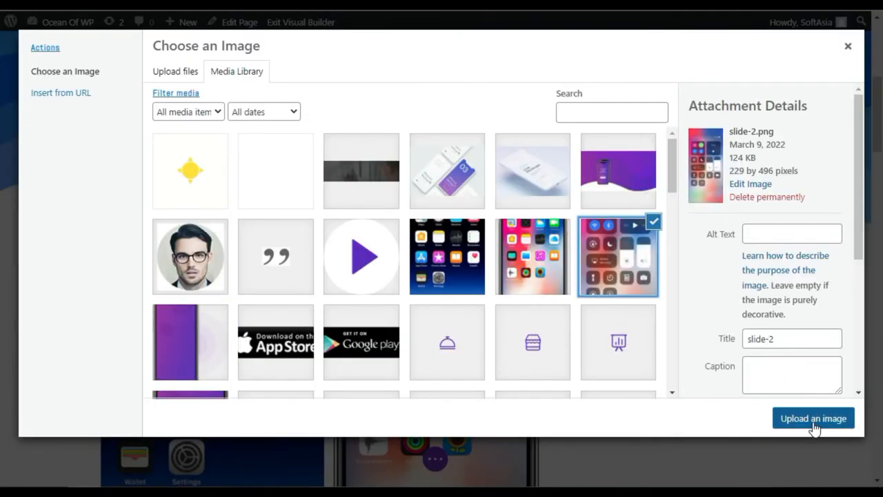
{"action": "left_click", "coordinate": [813, 418]}
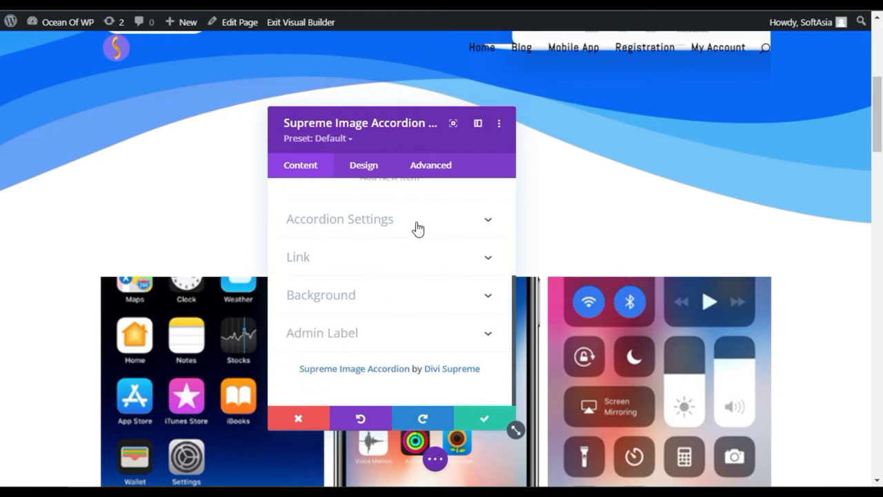
Set the accordion type to By Click and its height to 650px
{"action": "left_click", "coordinate": [339, 218]}
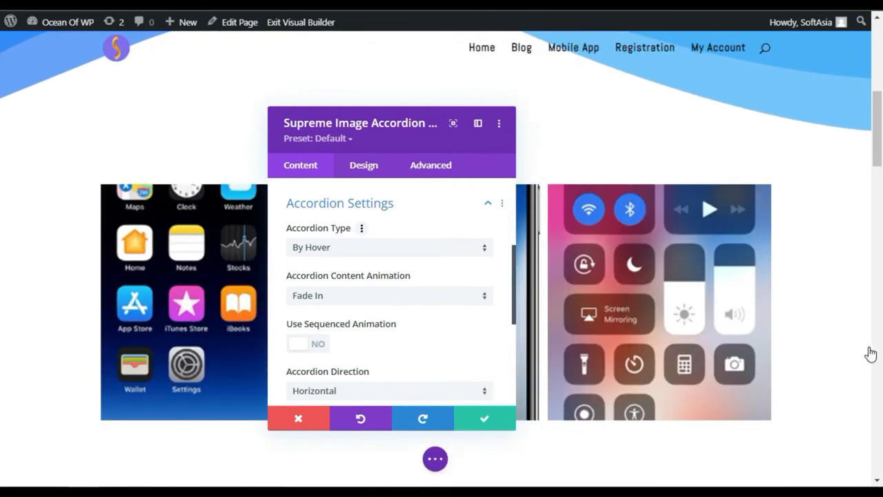
{"action": "mouse_move", "coordinate": [504, 276]}
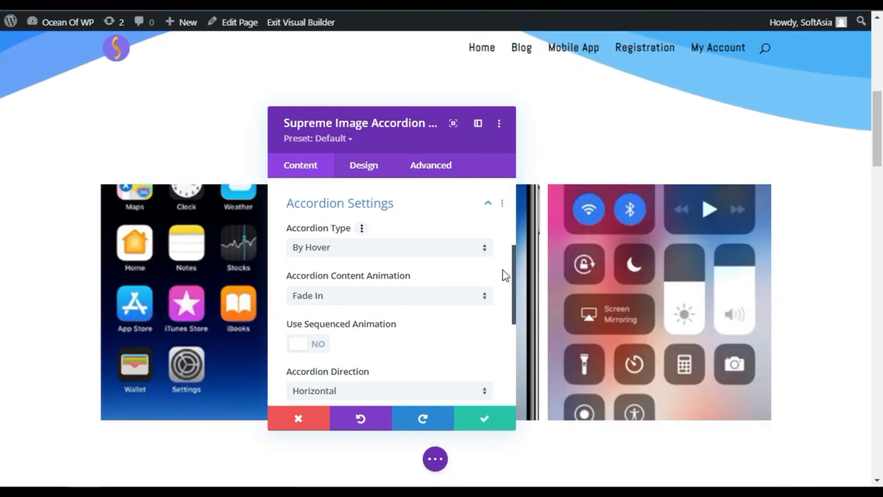
{"action": "left_click", "coordinate": [389, 247]}
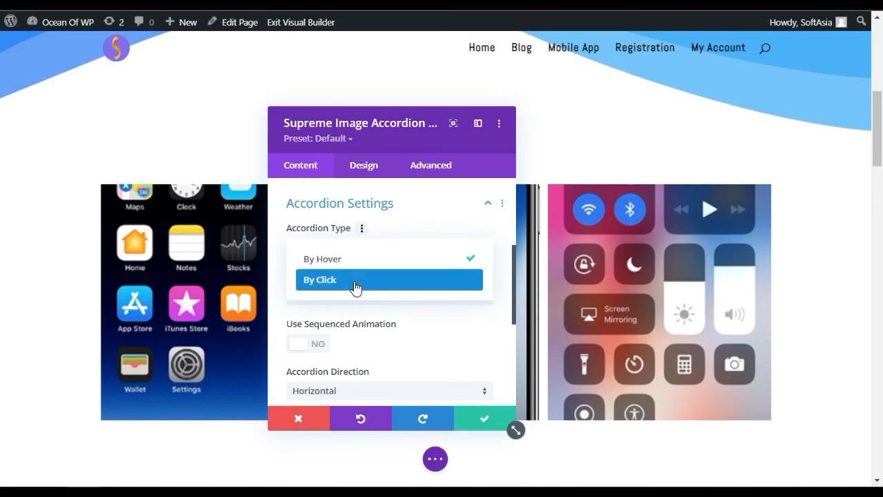
{"action": "left_click", "coordinate": [320, 278]}
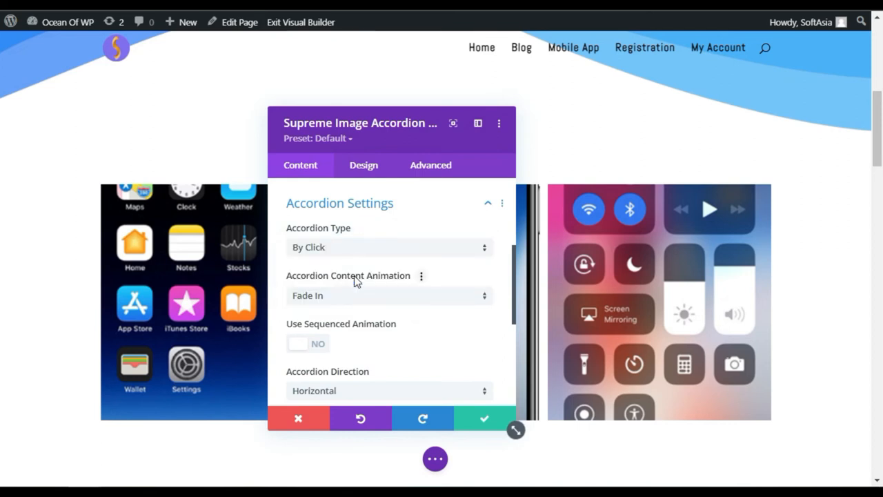
{"action": "mouse_move", "coordinate": [307, 279]}
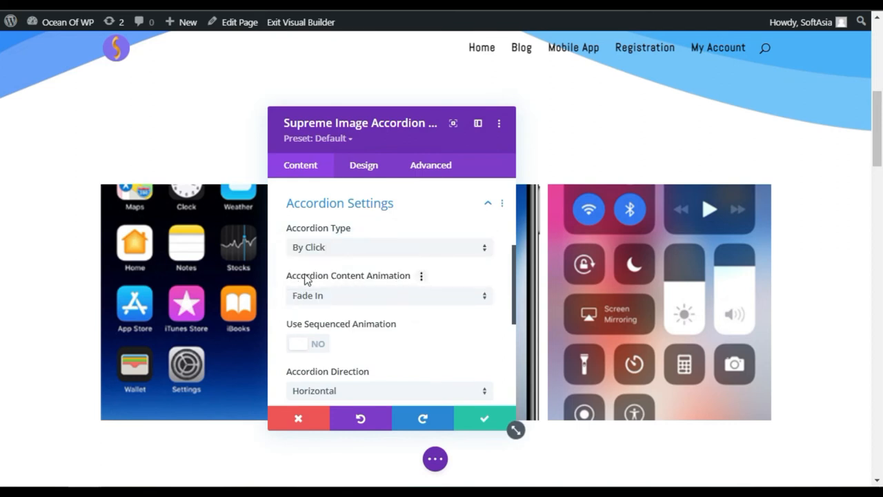
{"action": "scroll", "scroll_direction": "down", "scroll_amount": 3}
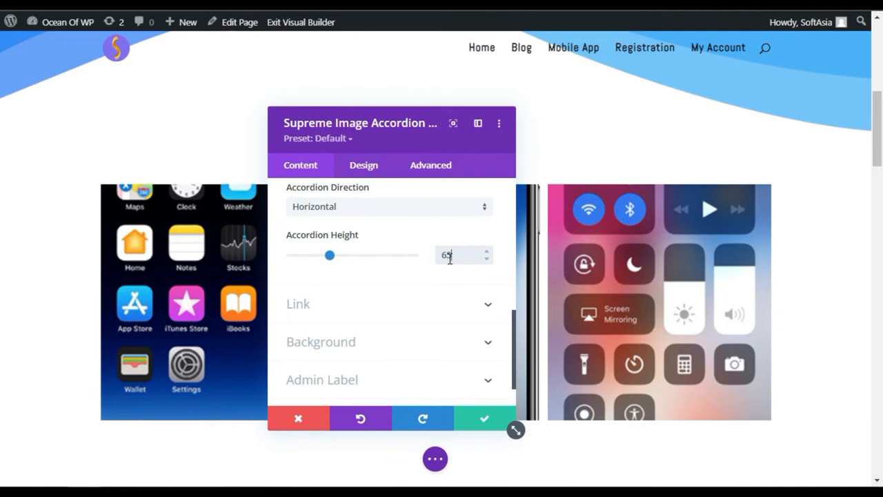
{"action": "left_click_drag", "start_coordinate": [330, 254], "coordinate": [357, 254]}
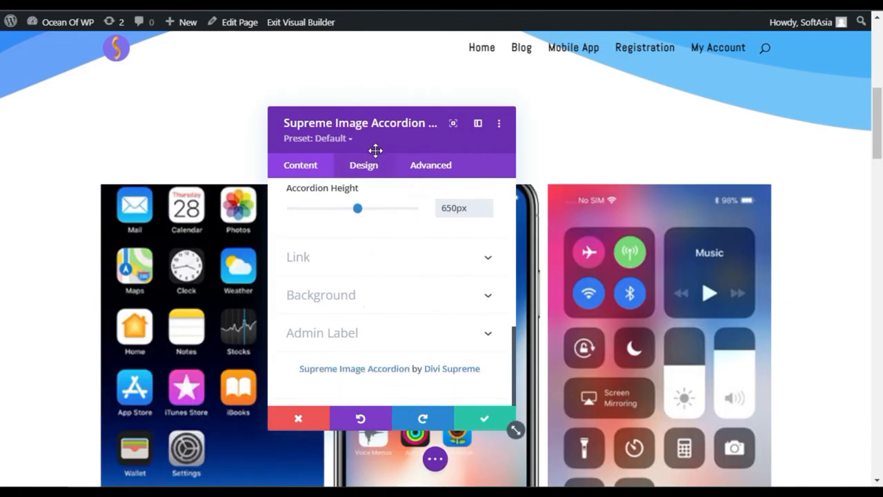
Set the overlay colour to translucent black rgba(0,0,0,0.3) in the Design settings
{"action": "left_click", "coordinate": [364, 166]}
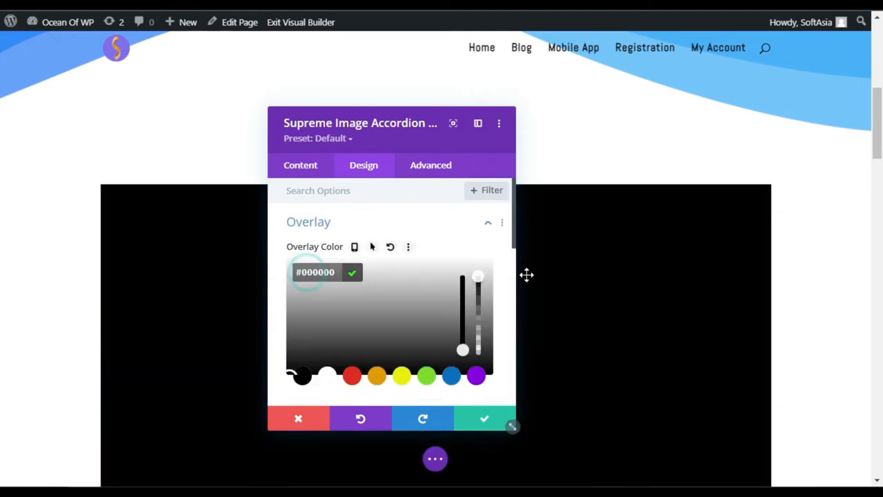
{"action": "left_click_drag", "start_coordinate": [477, 276], "coordinate": [477, 327]}
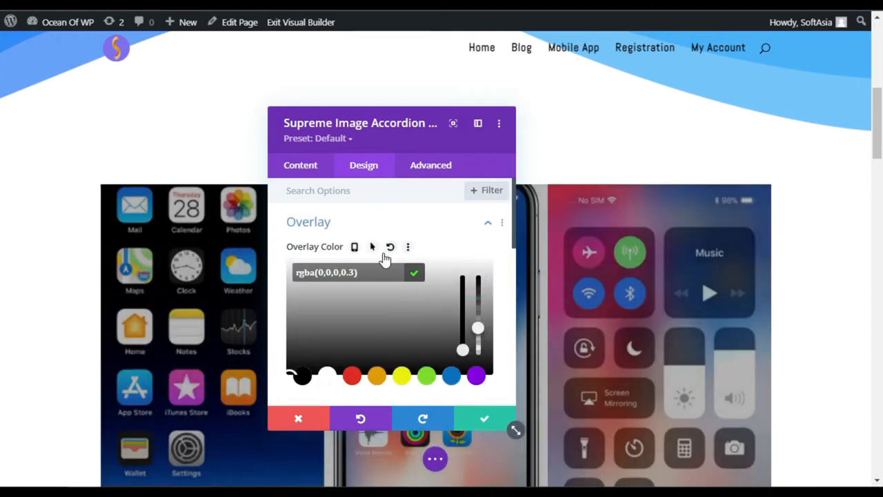
{"action": "left_click", "coordinate": [488, 222]}
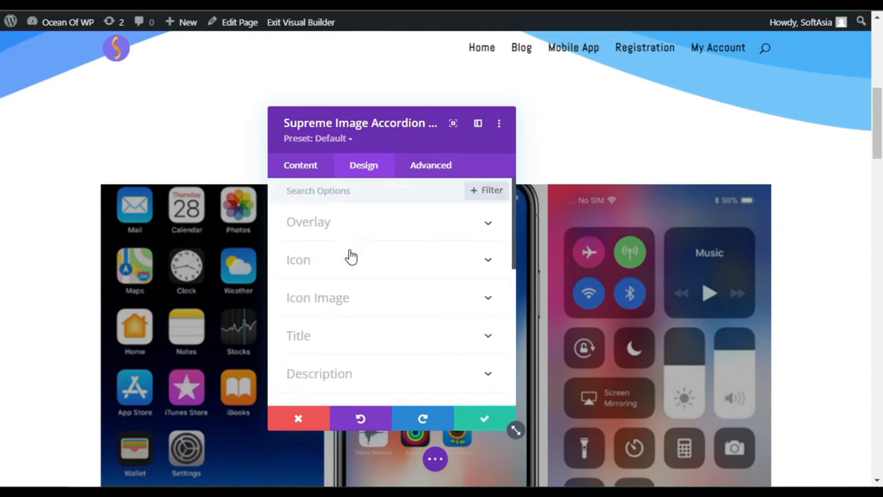
Give the accordion an outer box shadow style
{"action": "scroll", "scroll_direction": "down", "scroll_amount": 3}
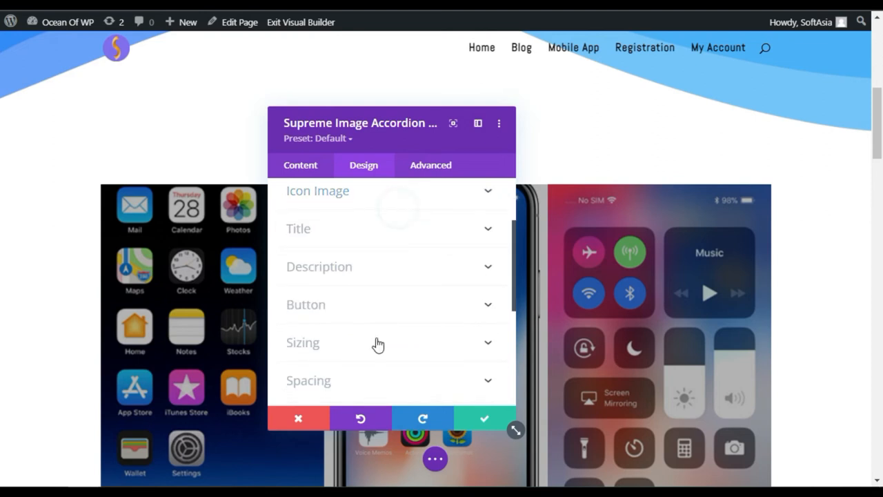
{"action": "scroll", "scroll_direction": "down", "scroll_amount": 3}
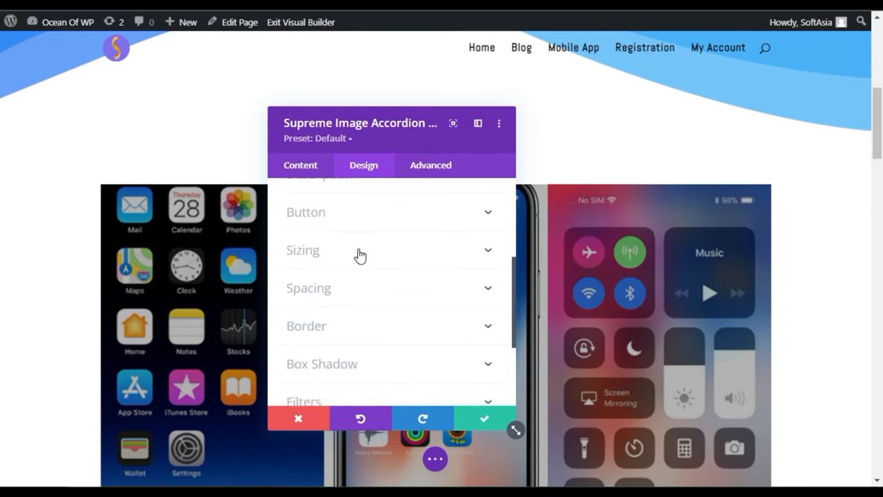
{"action": "left_click", "coordinate": [321, 364]}
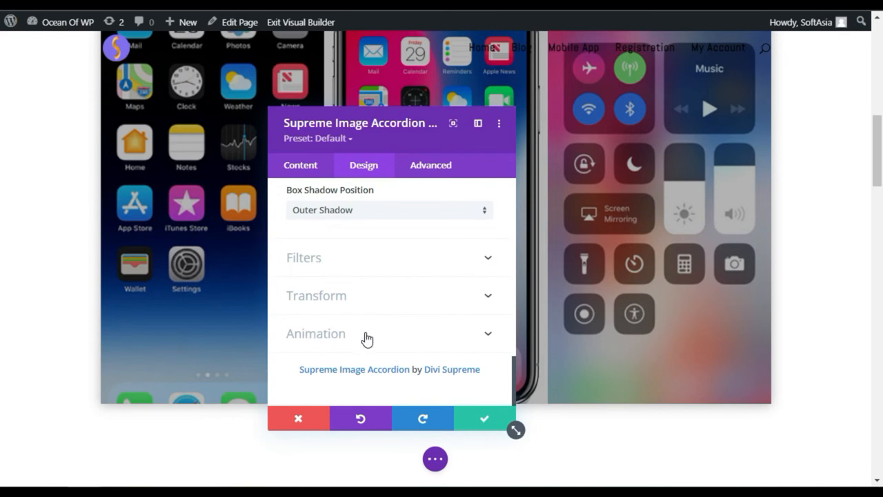
Choose the Slide animation and save the module settings
{"action": "left_click", "coordinate": [315, 332]}
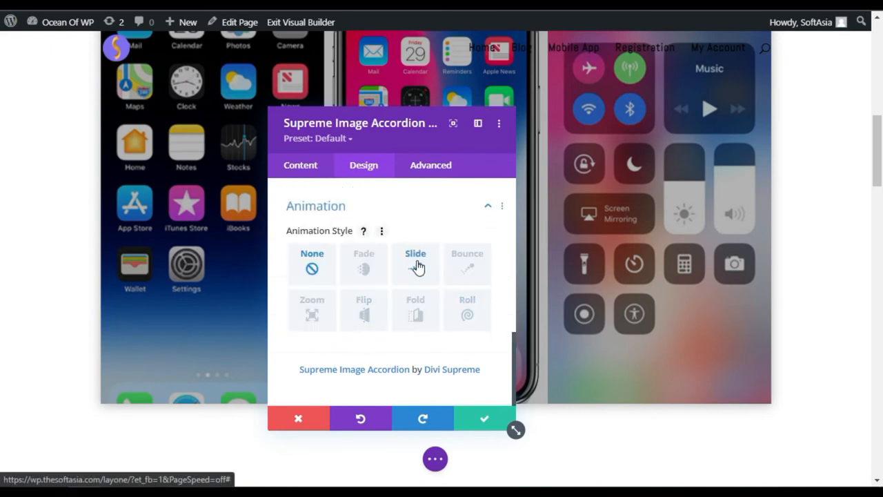
{"action": "left_click", "coordinate": [415, 263]}
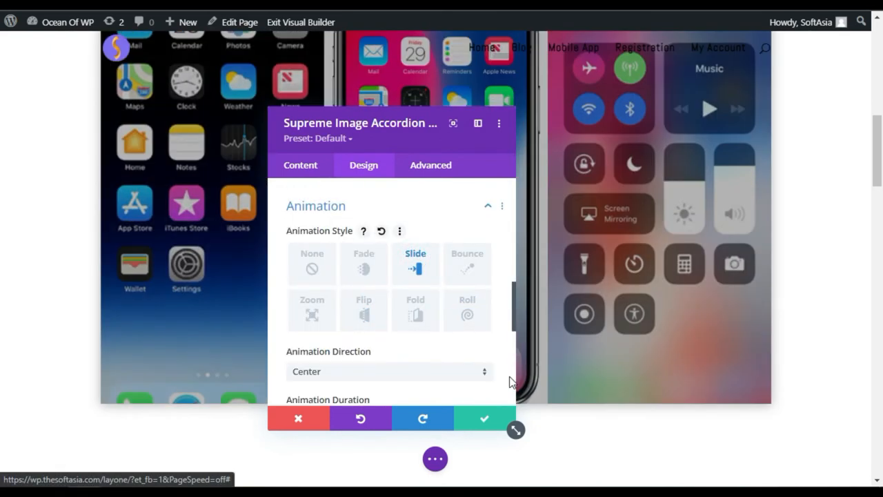
{"action": "left_click", "coordinate": [483, 418]}
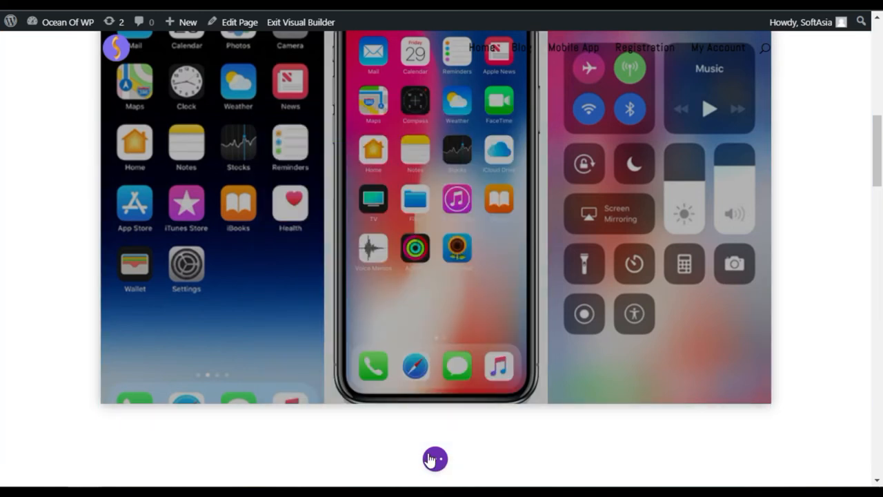
{"action": "left_click", "coordinate": [435, 458]}
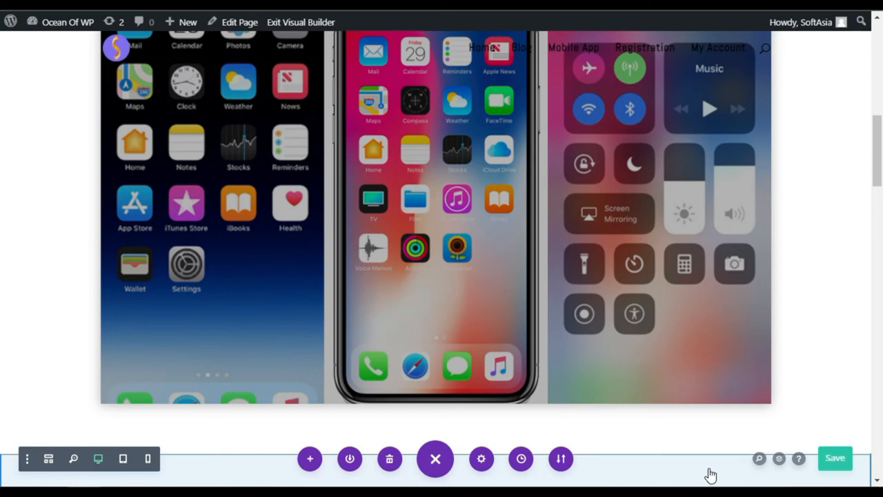
{"action": "mouse_move", "coordinate": [301, 22]}
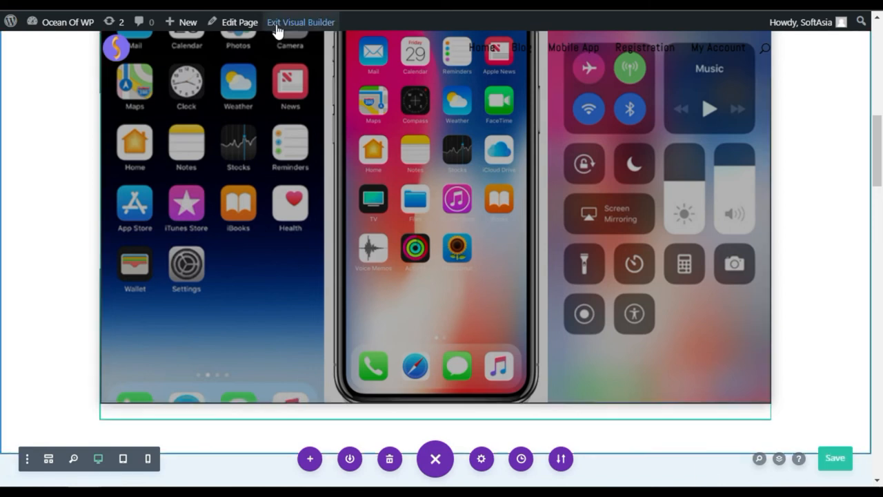
Exit the visual builder and view the finished accordion on the live page
{"action": "left_click", "coordinate": [300, 22]}
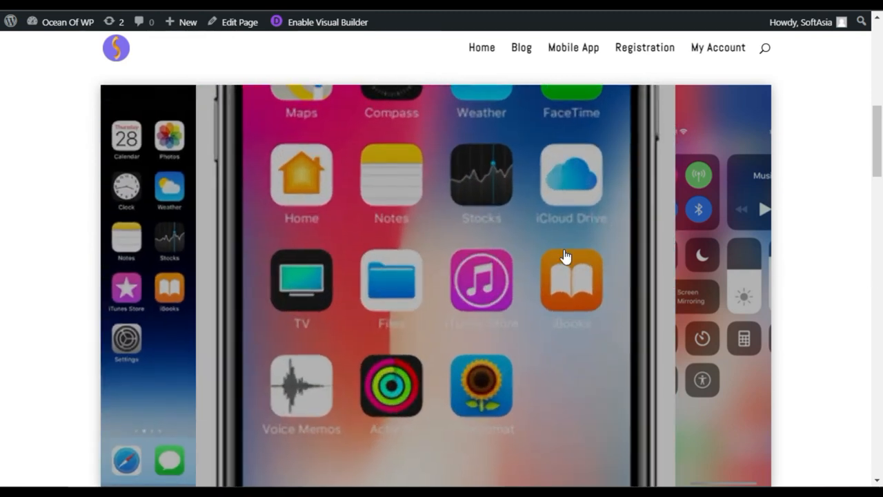
{"action": "scroll", "scroll_direction": "down", "scroll_amount": 3}
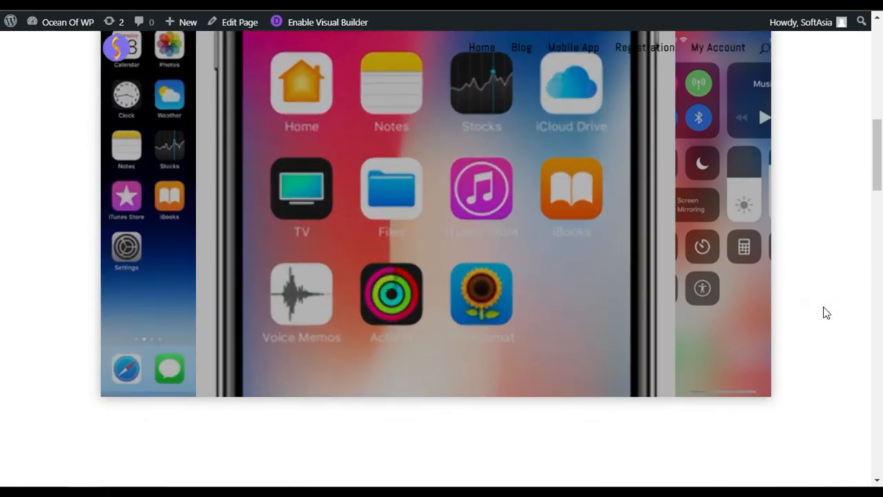